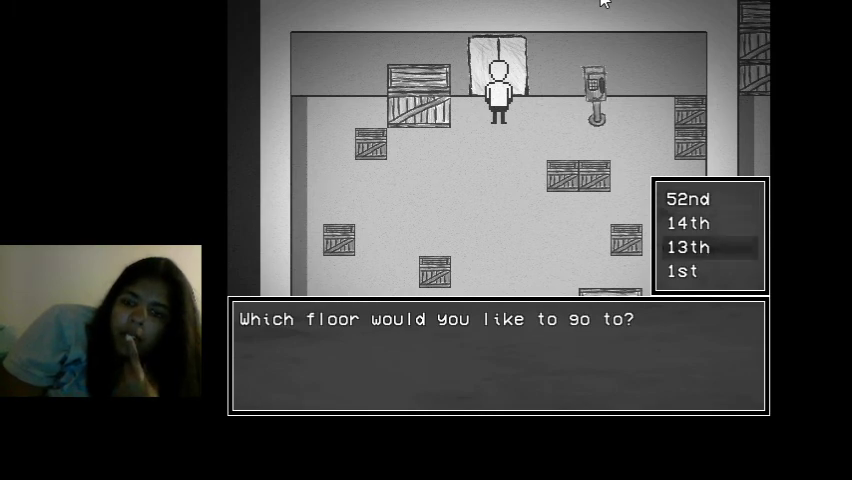
click(686, 246)
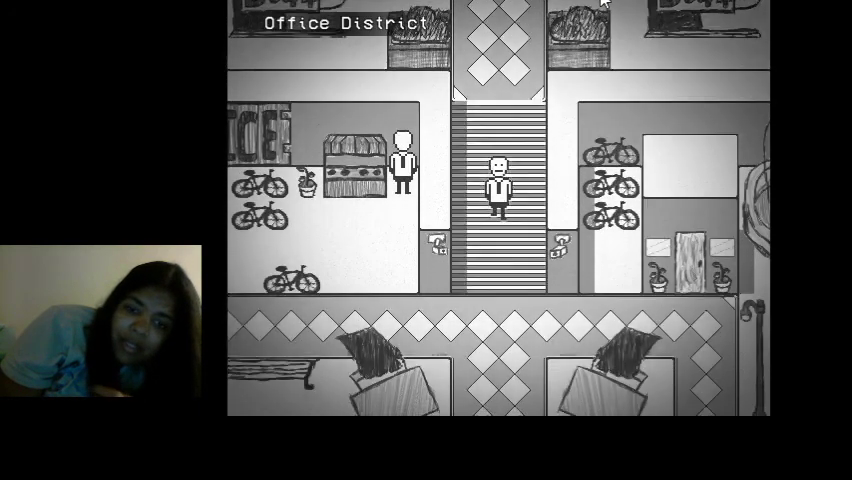
key(Down)
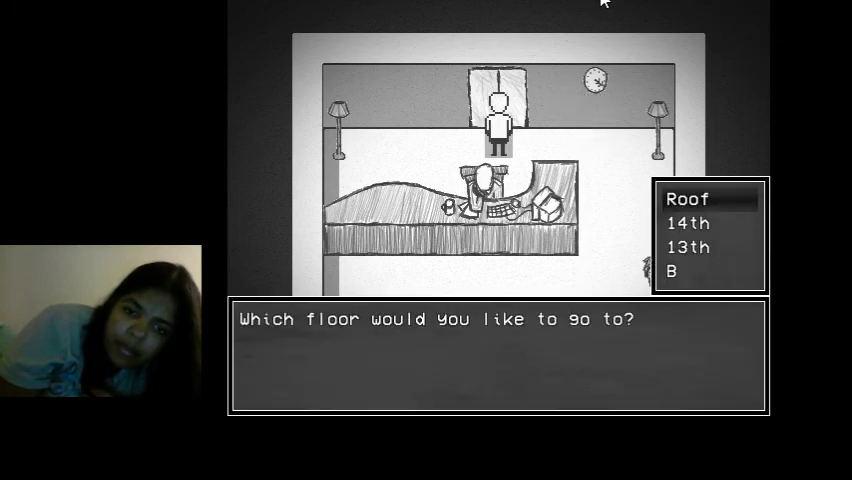
click(688, 246)
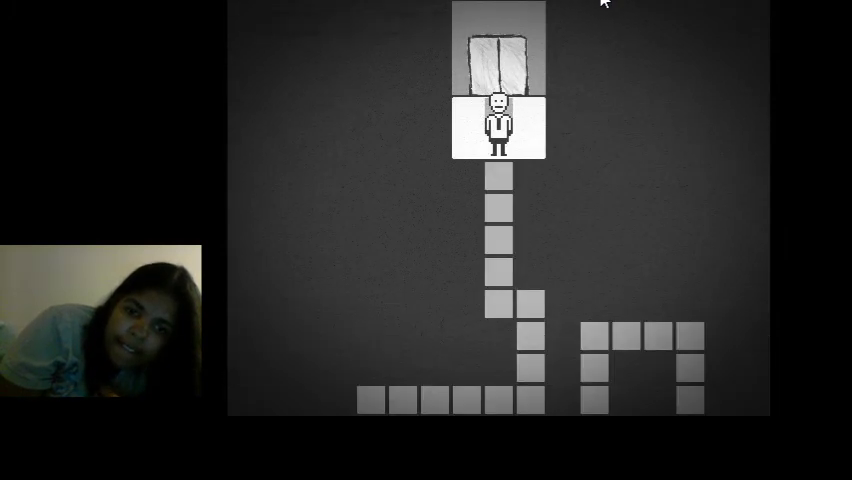
key(Down)
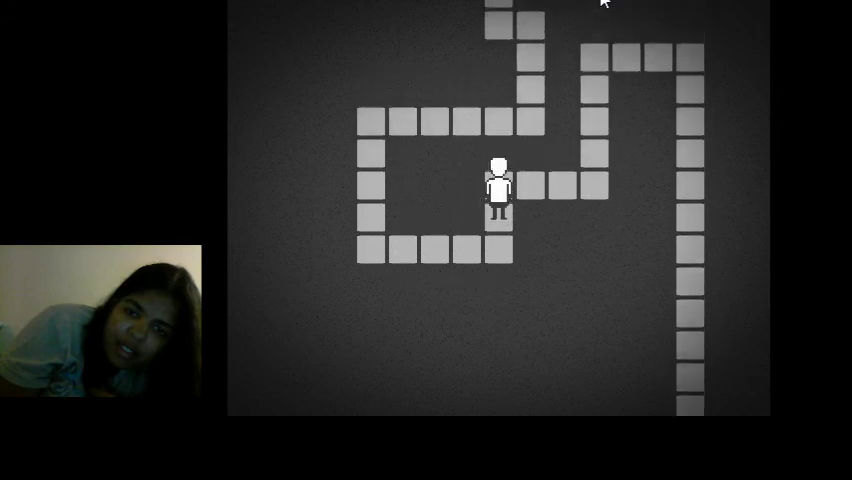
key(Right)
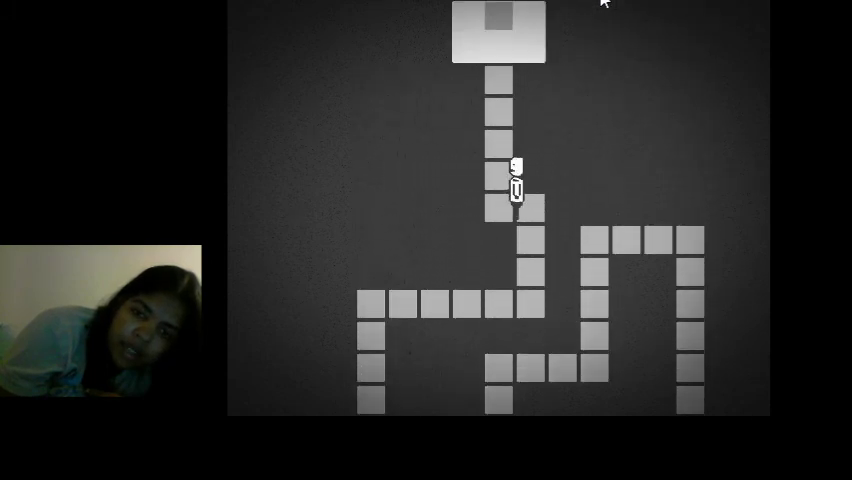
key(up)
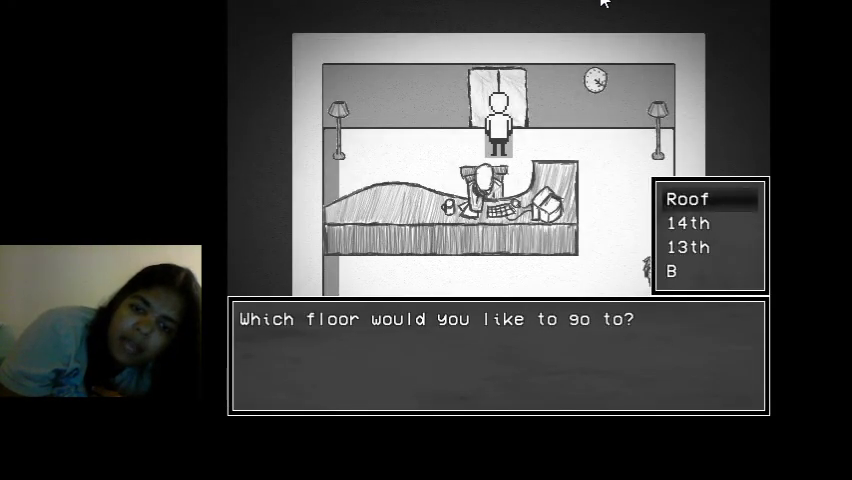
click(686, 272)
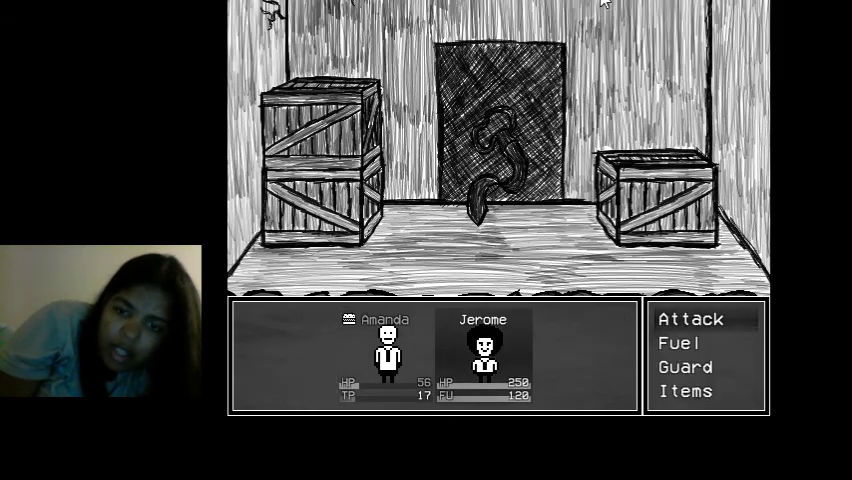
click(692, 318)
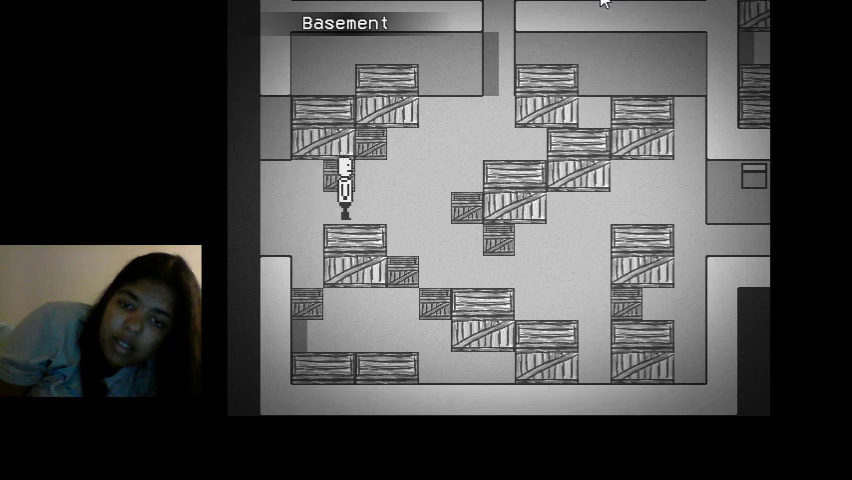
key(up)
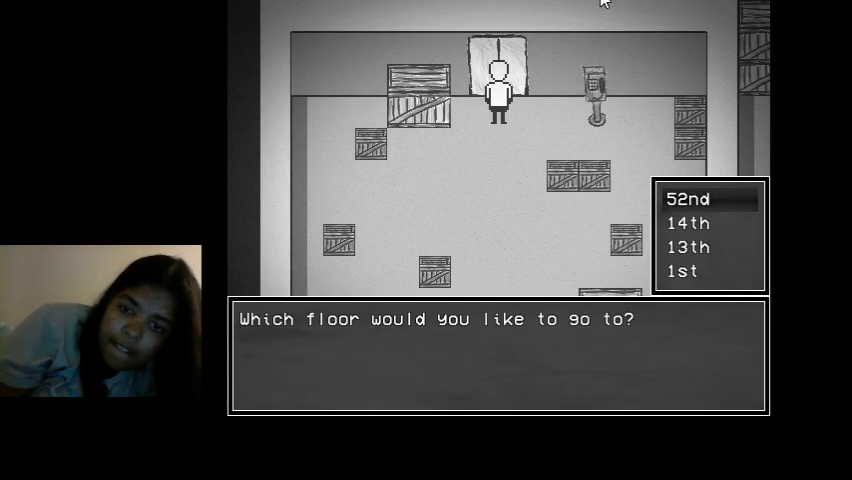
click(684, 272)
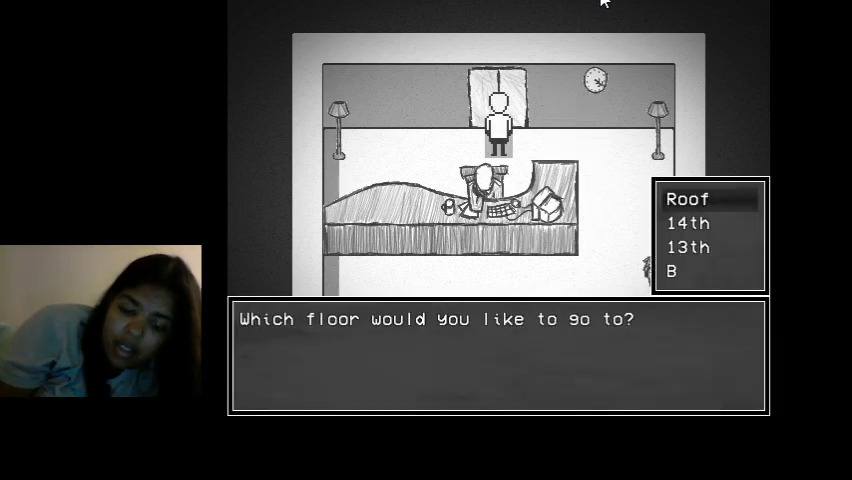
click(672, 272)
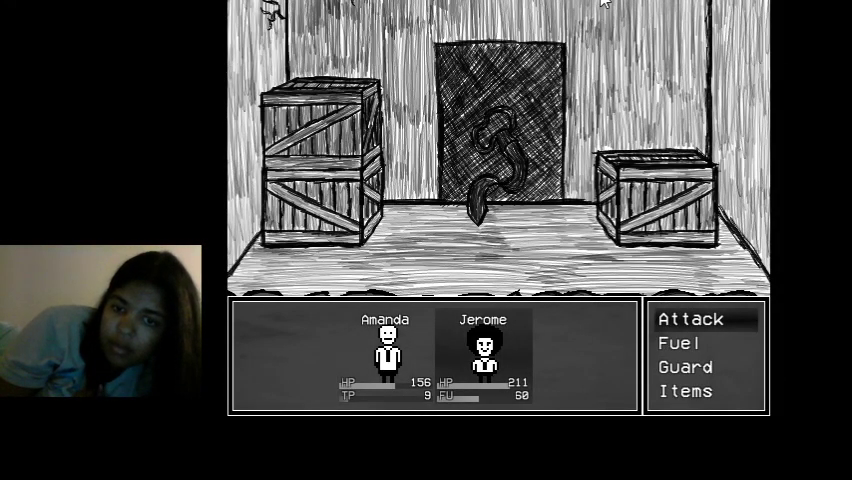
click(688, 318)
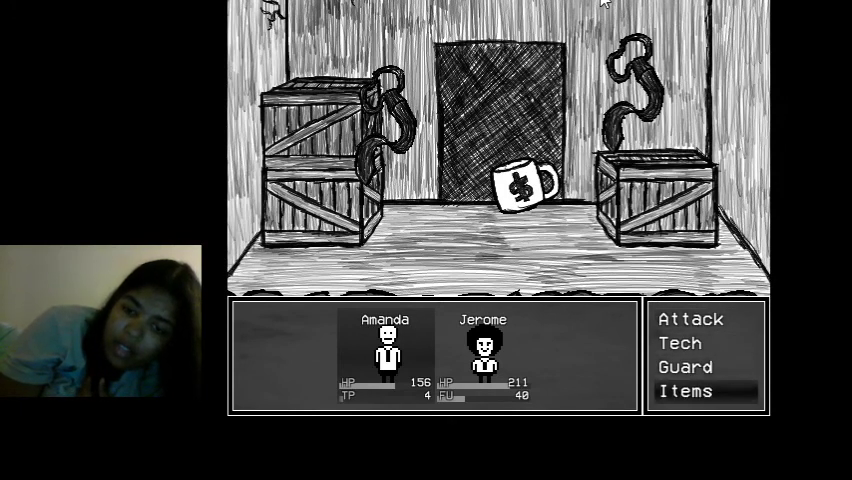
click(684, 392)
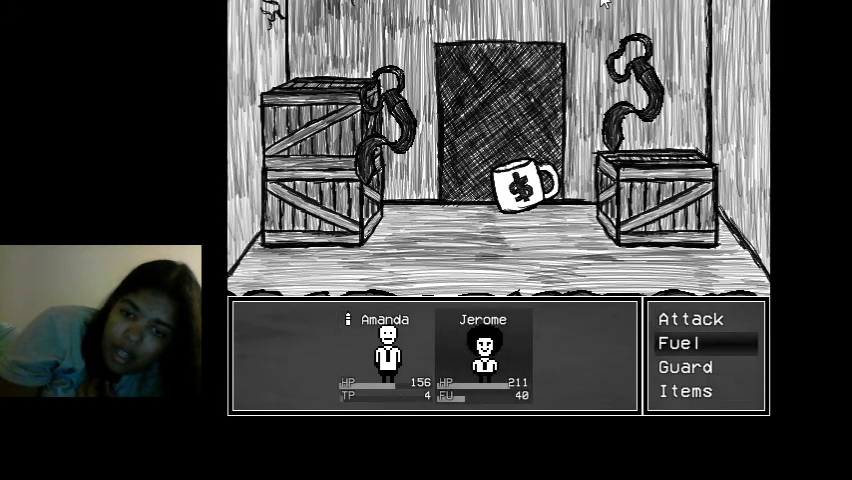
click(680, 342)
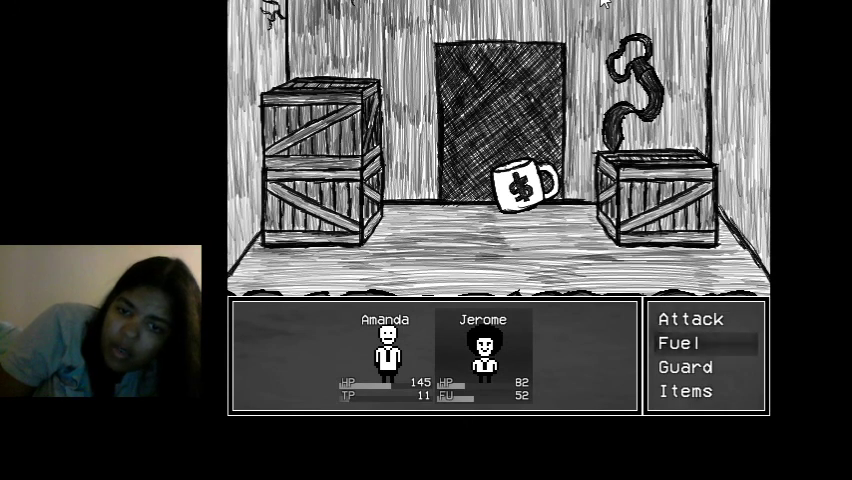
click(684, 342)
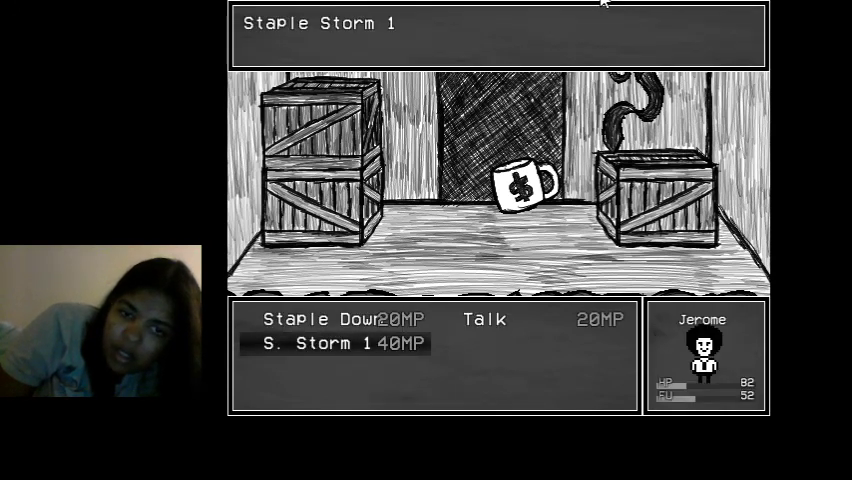
click(340, 344)
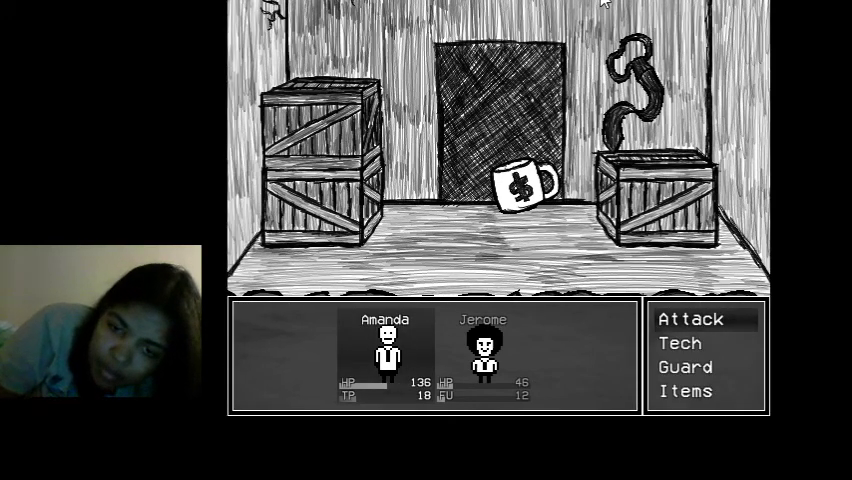
key(down)
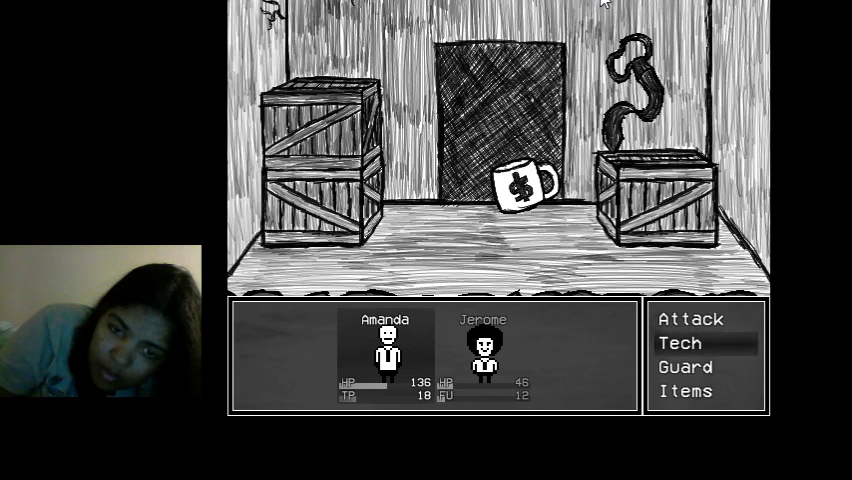
key(down)
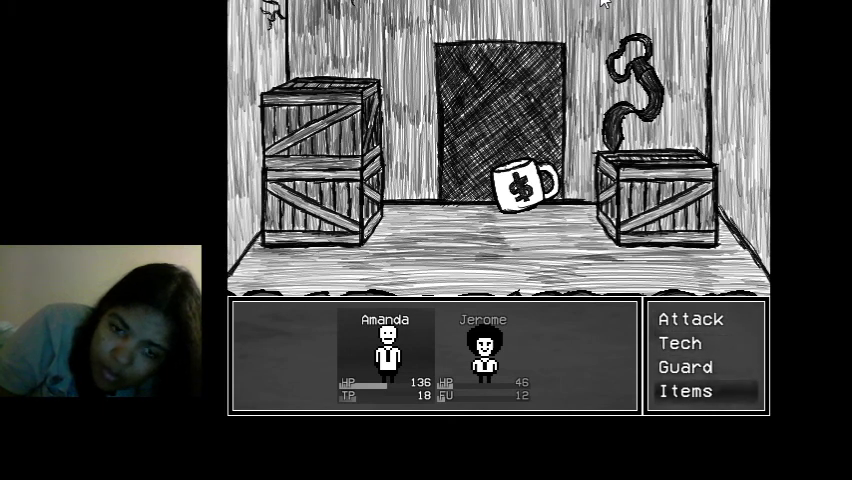
click(686, 392)
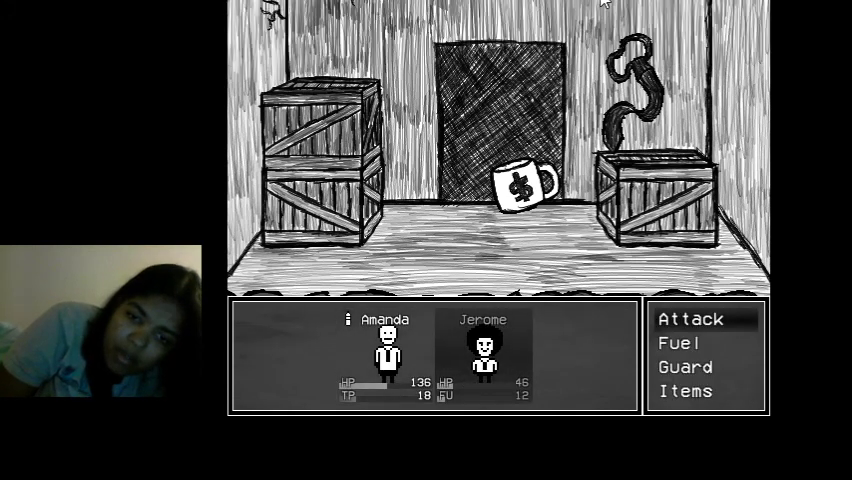
key(down)
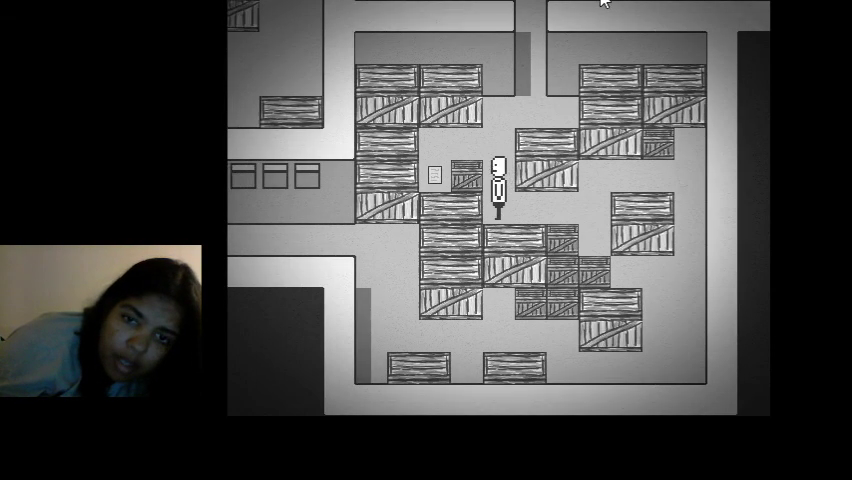
key(Up)
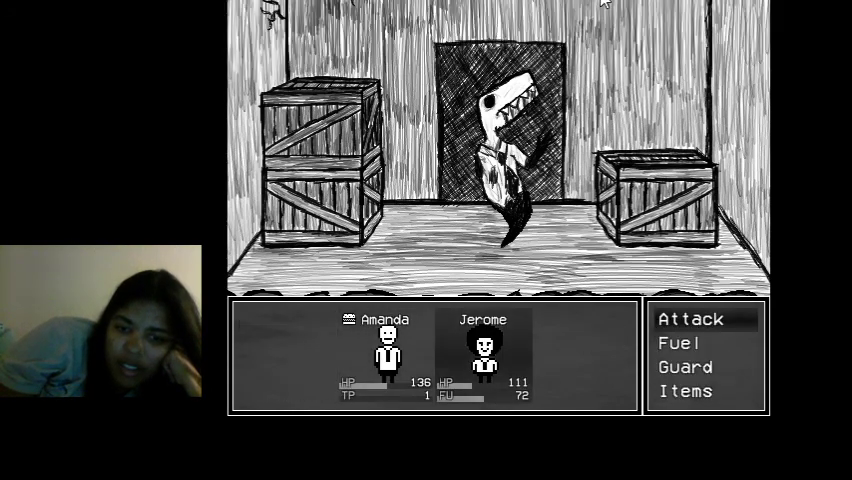
click(684, 392)
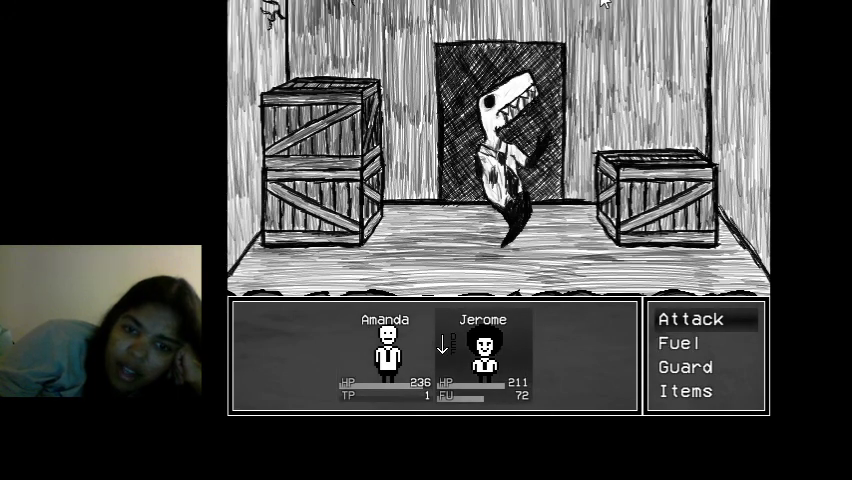
key(down)
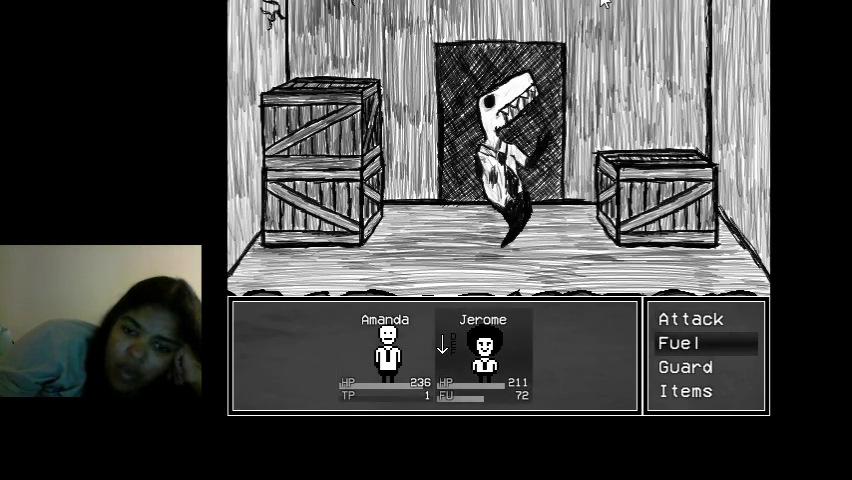
click(682, 342)
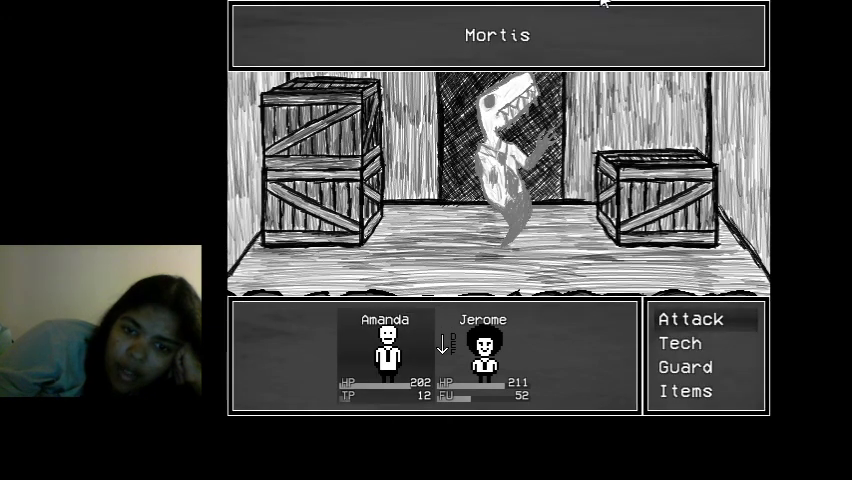
click(676, 344)
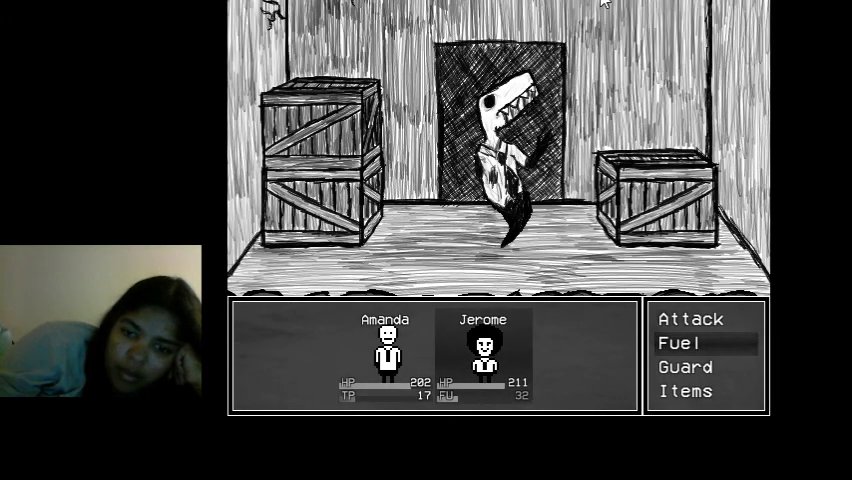
click(680, 344)
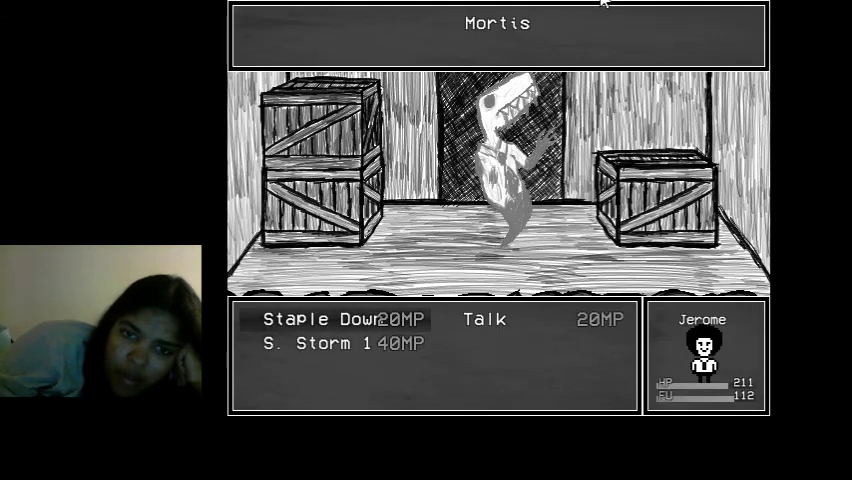
click(320, 320)
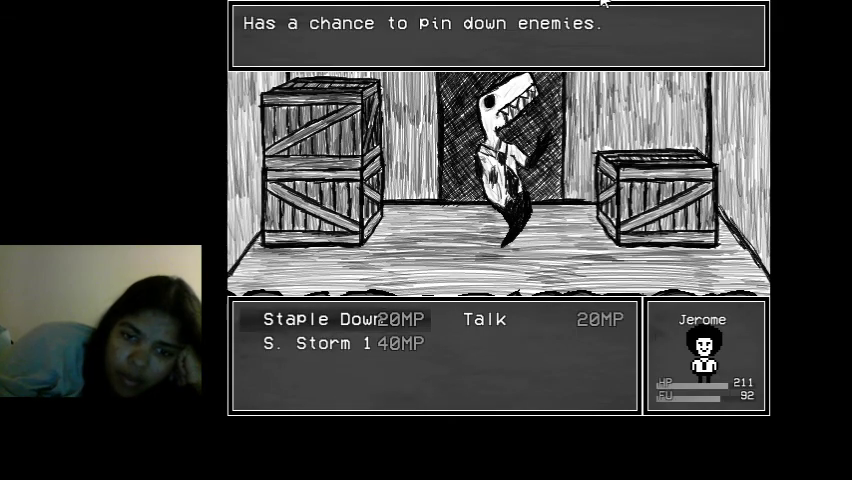
click(296, 320)
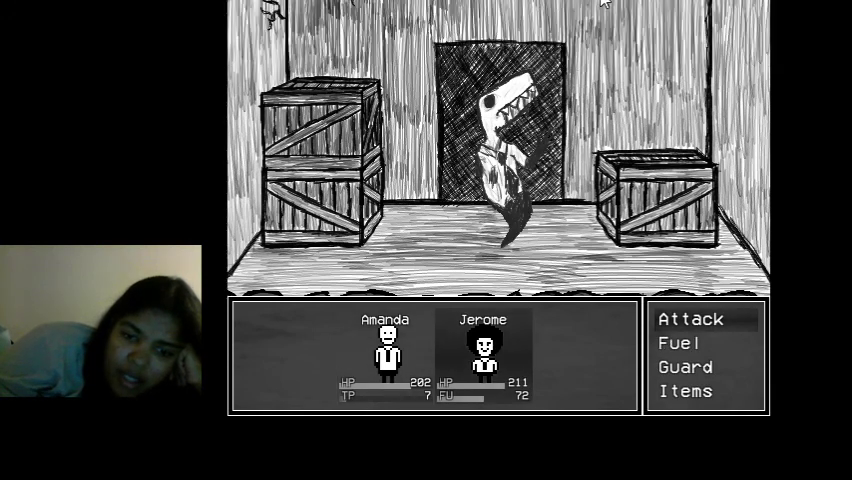
click(688, 318)
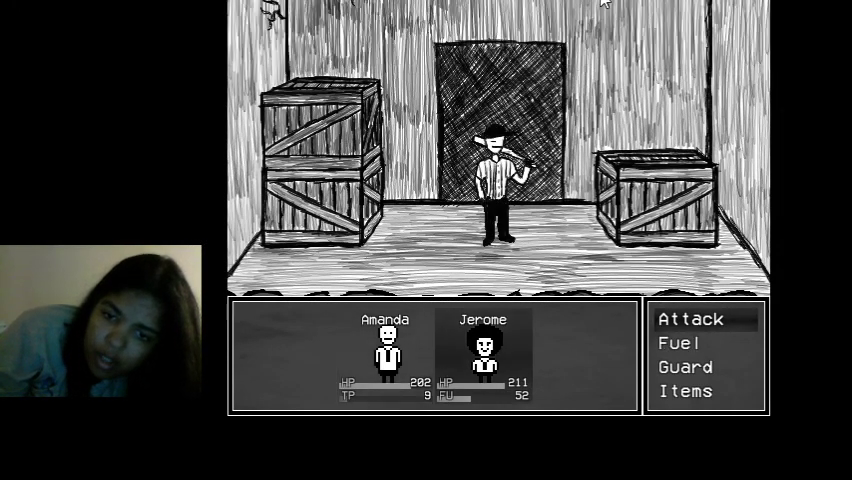
click(690, 318)
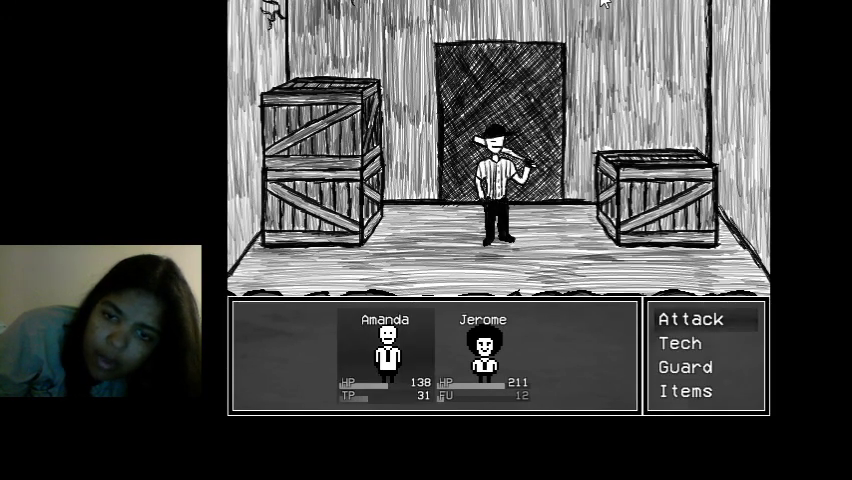
key(down)
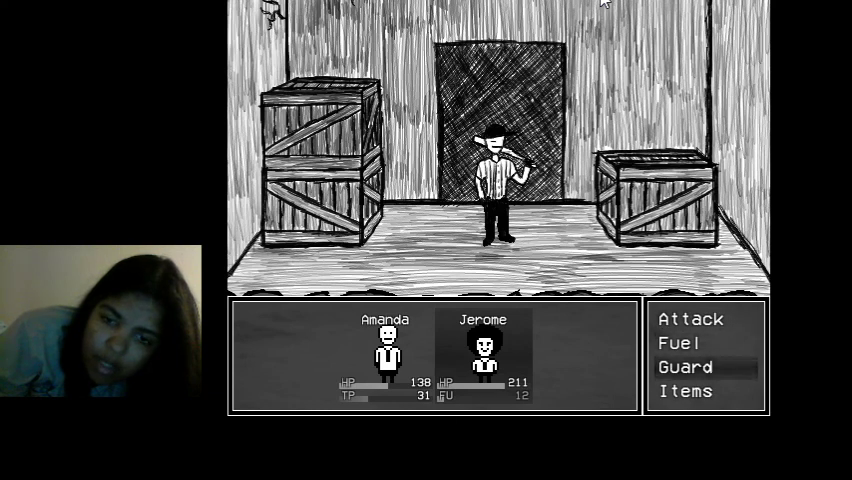
click(688, 368)
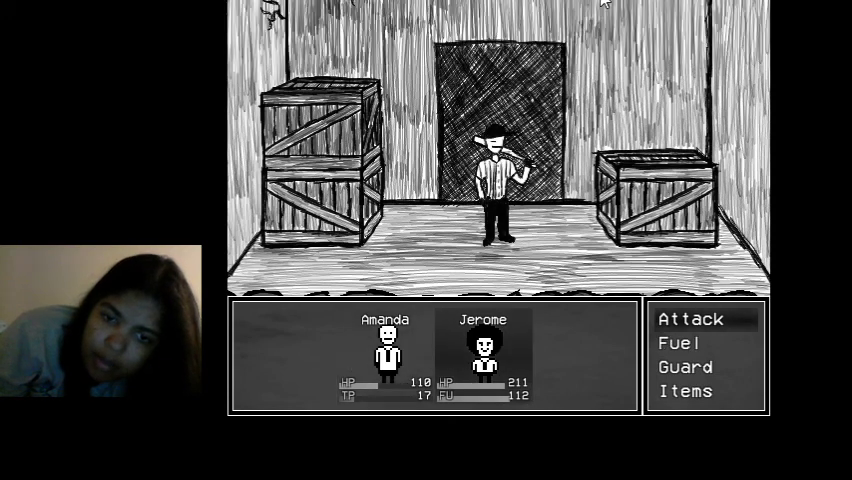
click(690, 318)
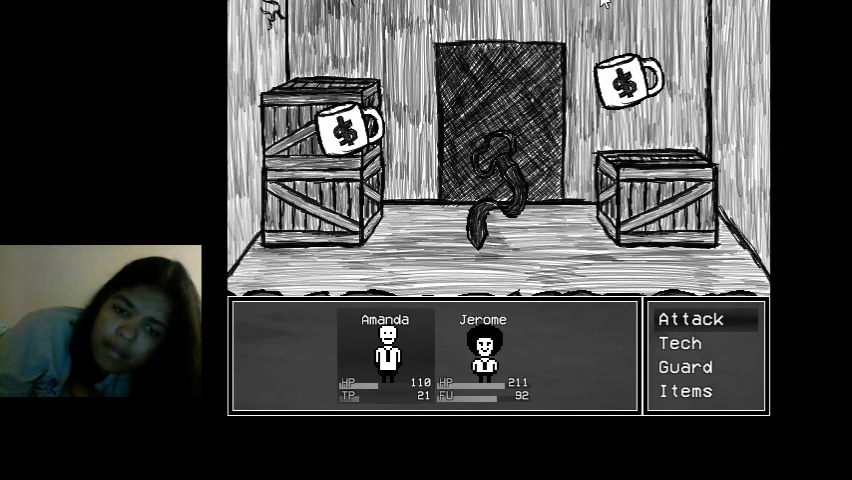
click(680, 342)
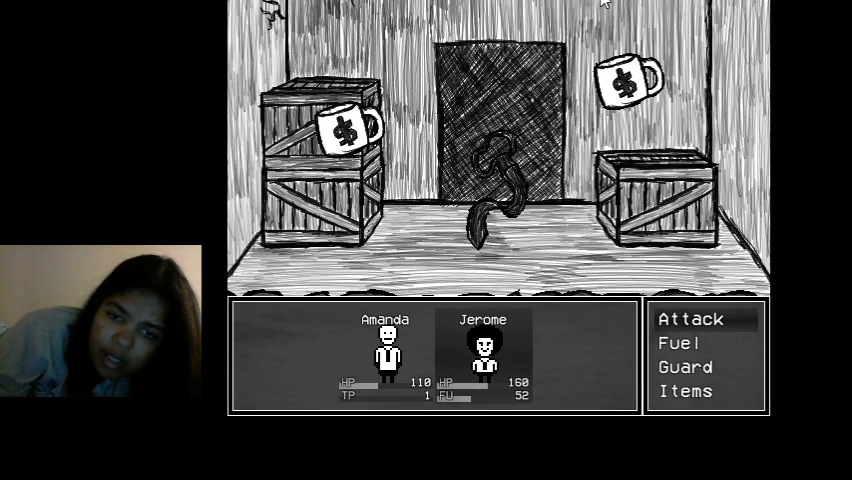
click(690, 318)
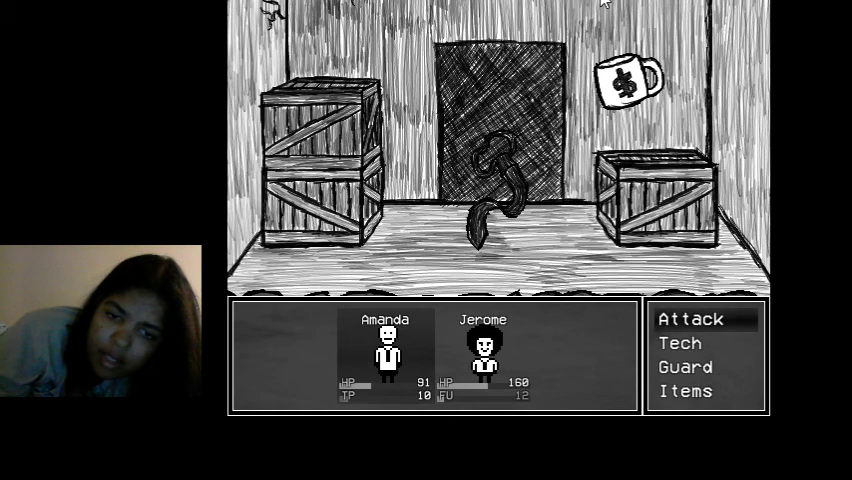
key(down)
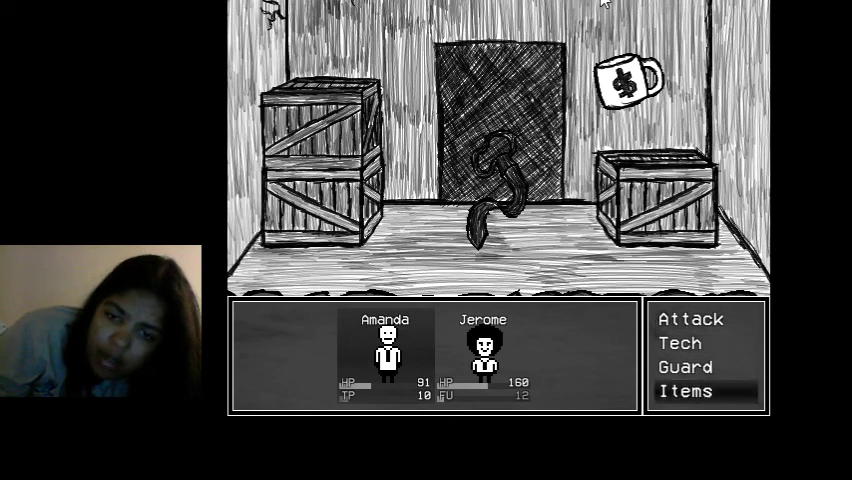
click(684, 392)
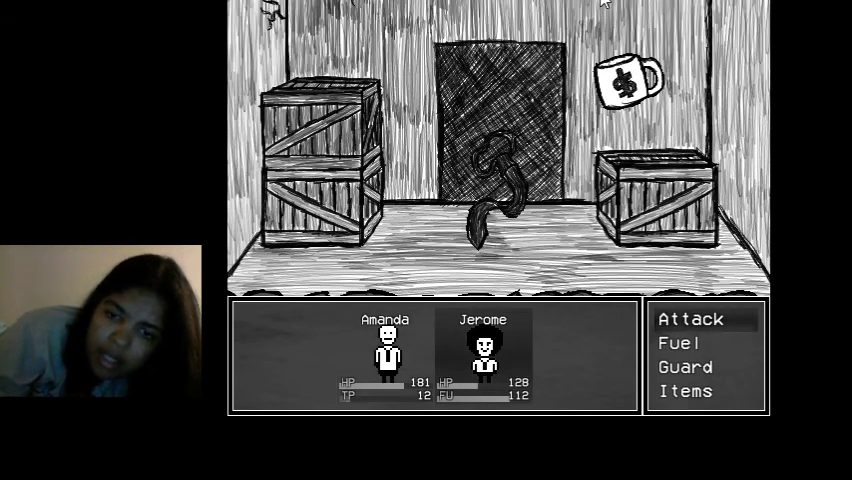
click(692, 318)
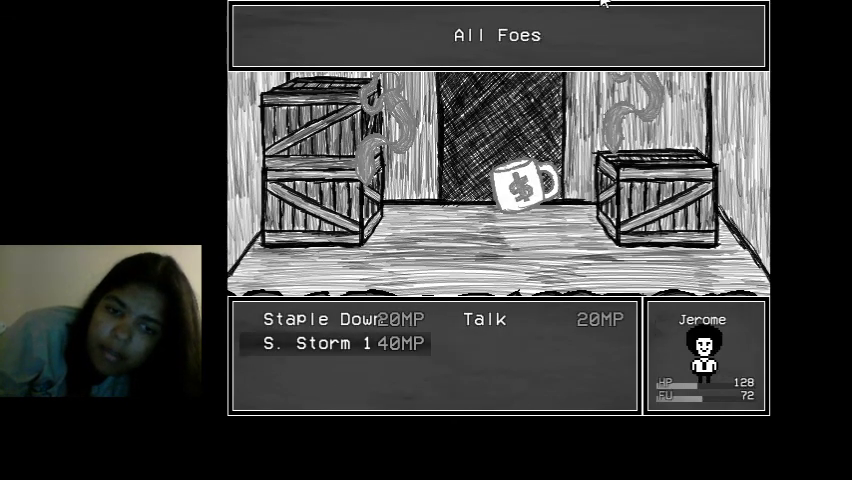
click(320, 344)
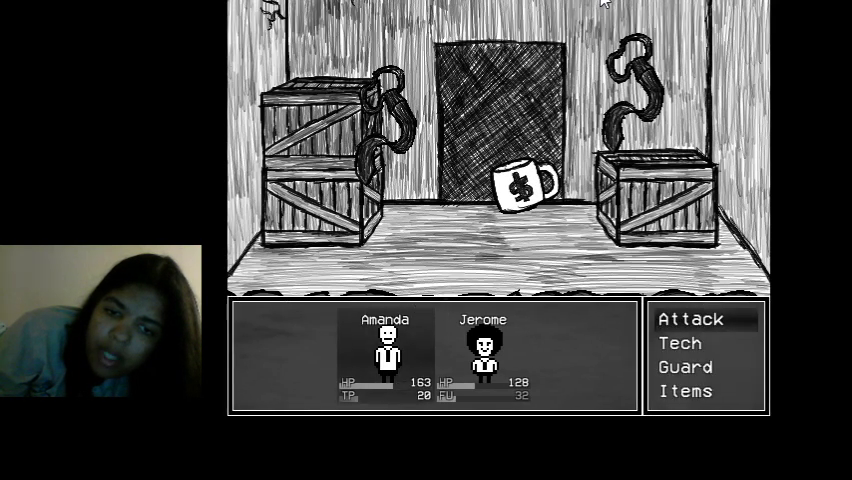
click(680, 342)
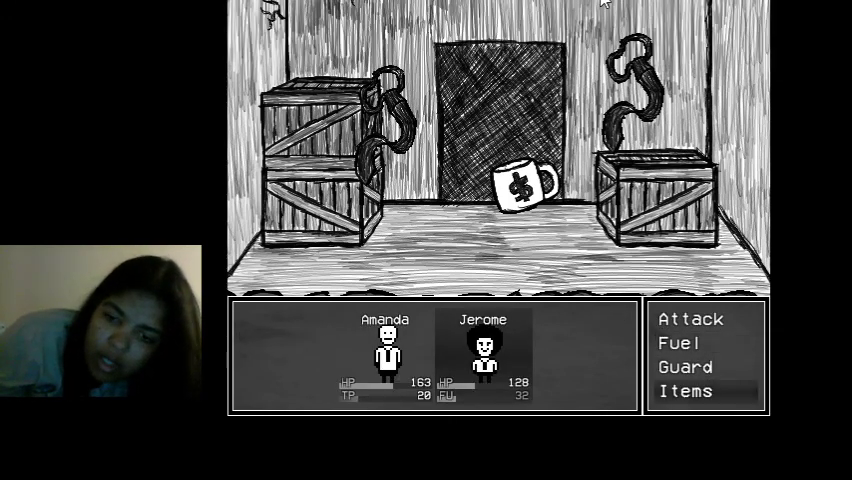
click(684, 392)
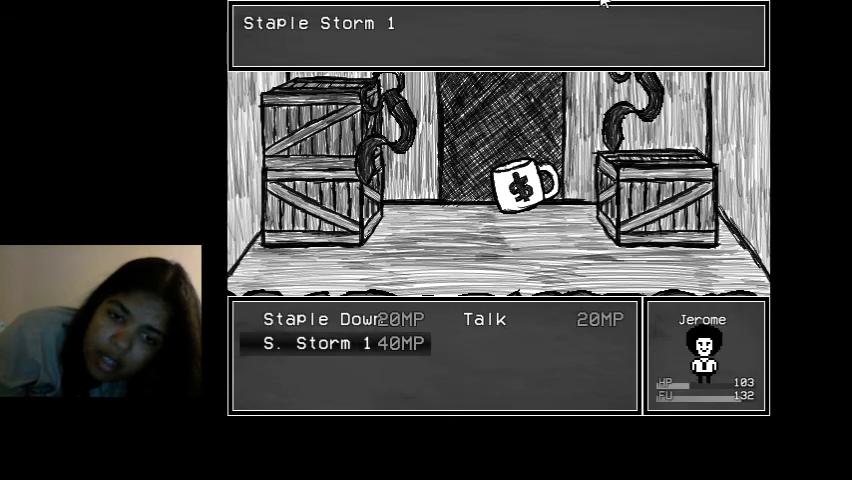
click(326, 344)
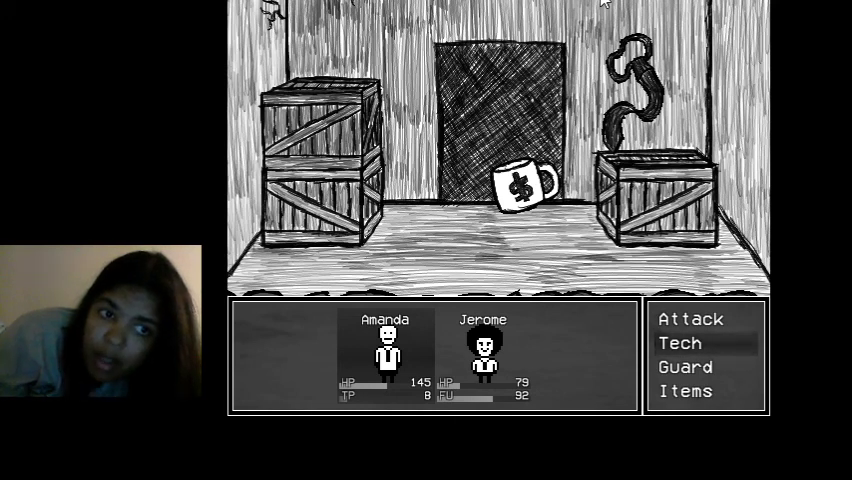
click(690, 318)
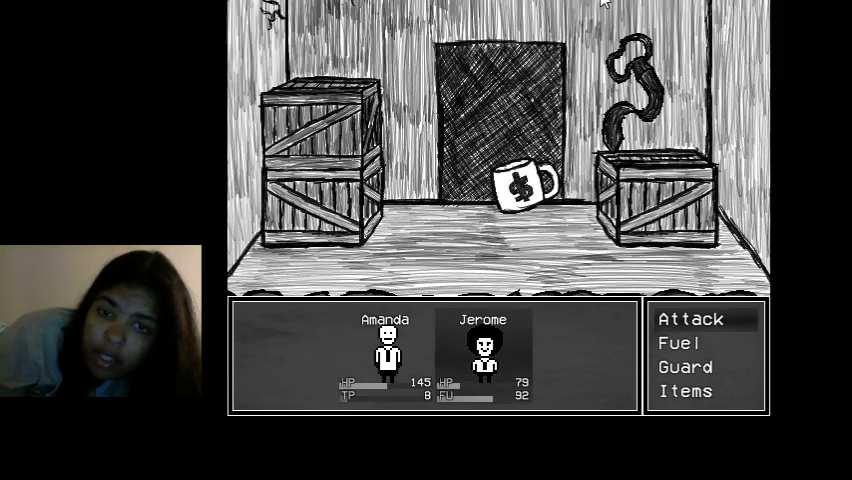
key(Down)
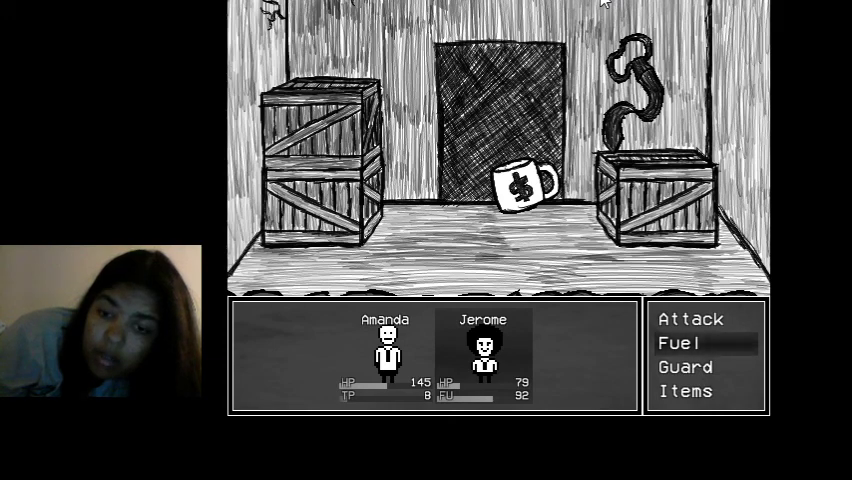
click(684, 342)
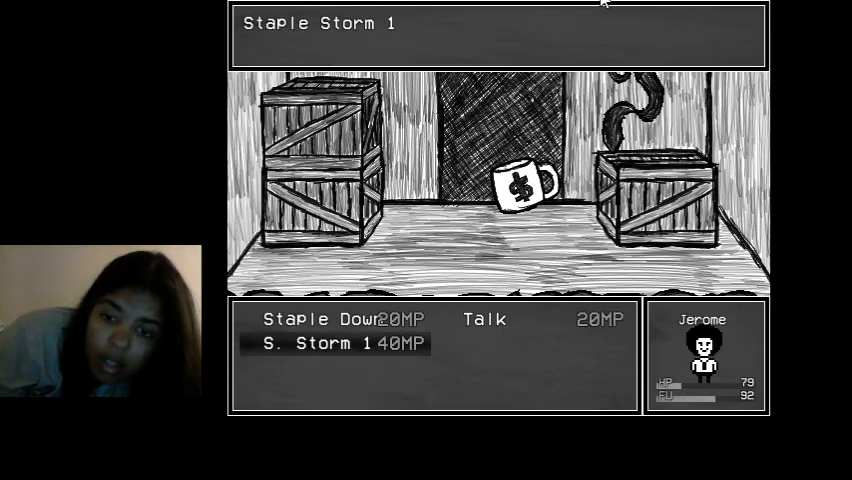
click(330, 344)
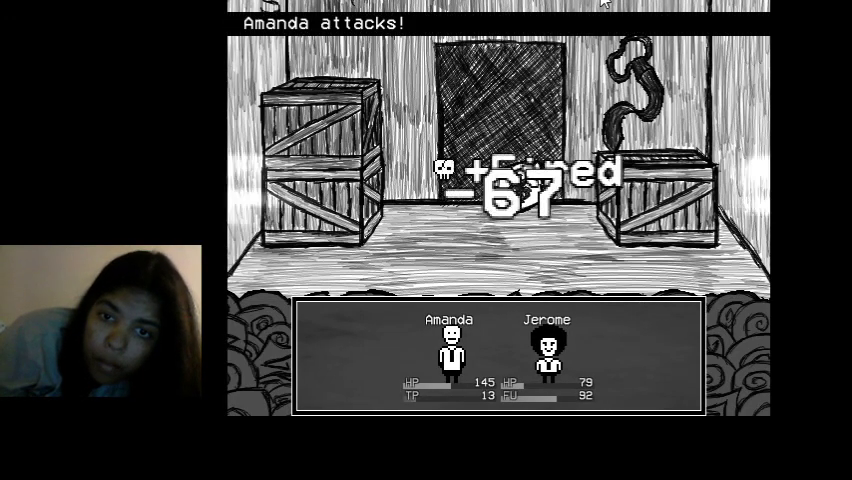